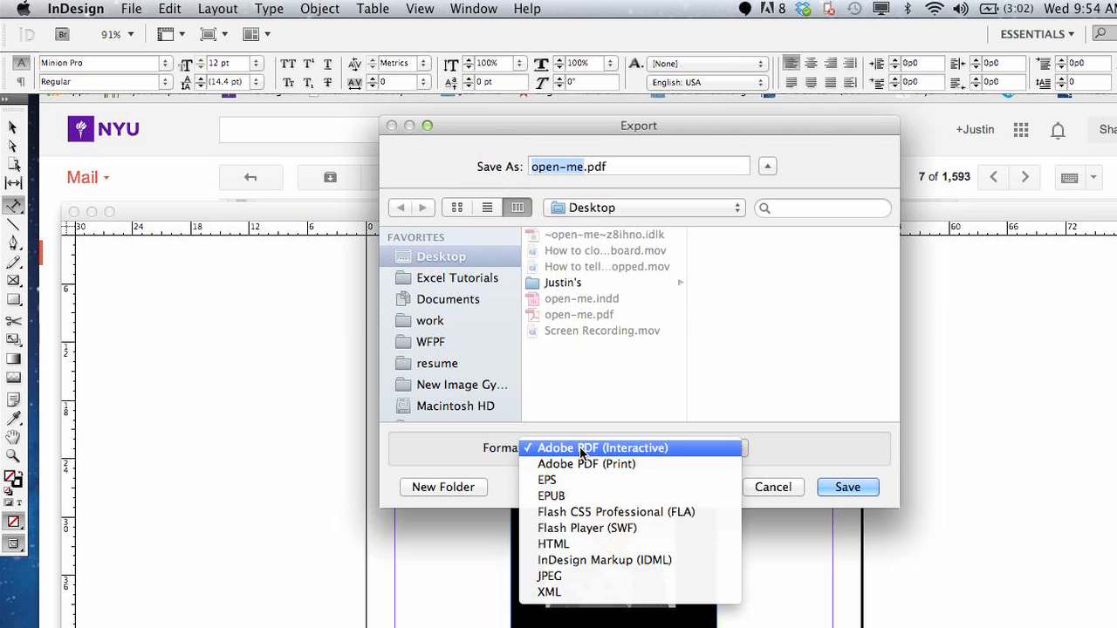
- Keep Adobe PDF (Interactive) as the export format and save the export
click(592, 447)
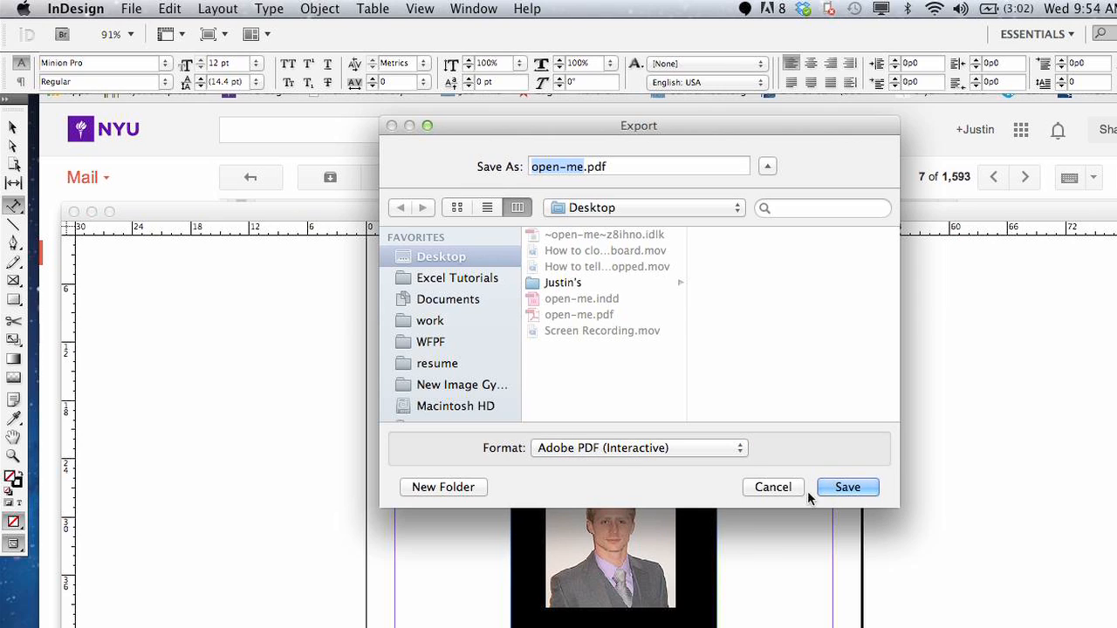
click(848, 487)
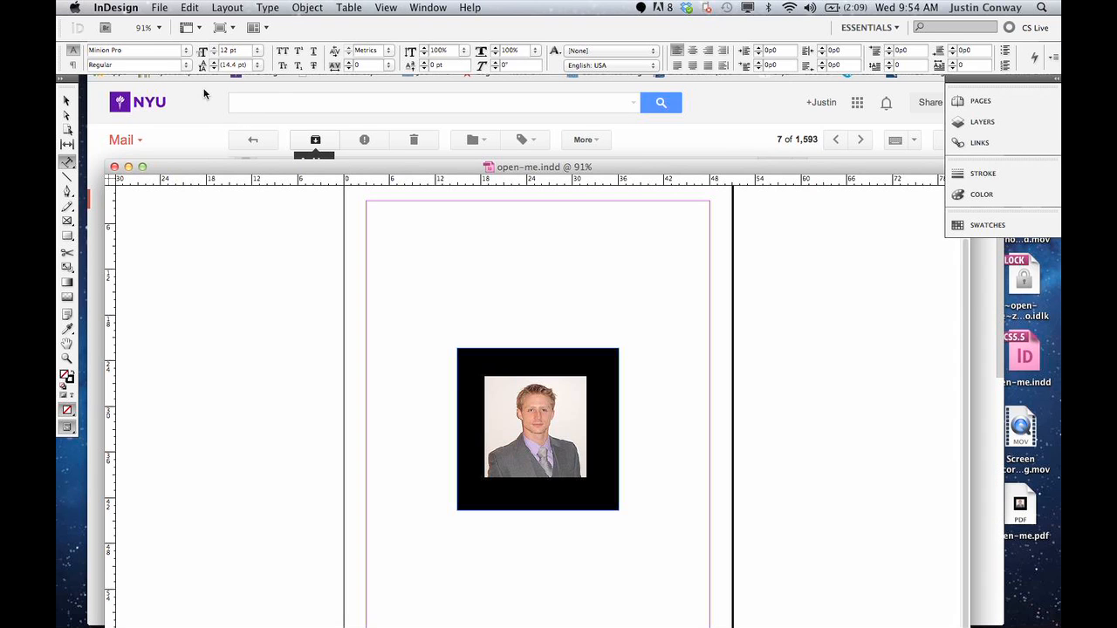
- Export via File > Export as Adobe PDF (Interactive) named open-me.pdf on the Desktop
click(133, 8)
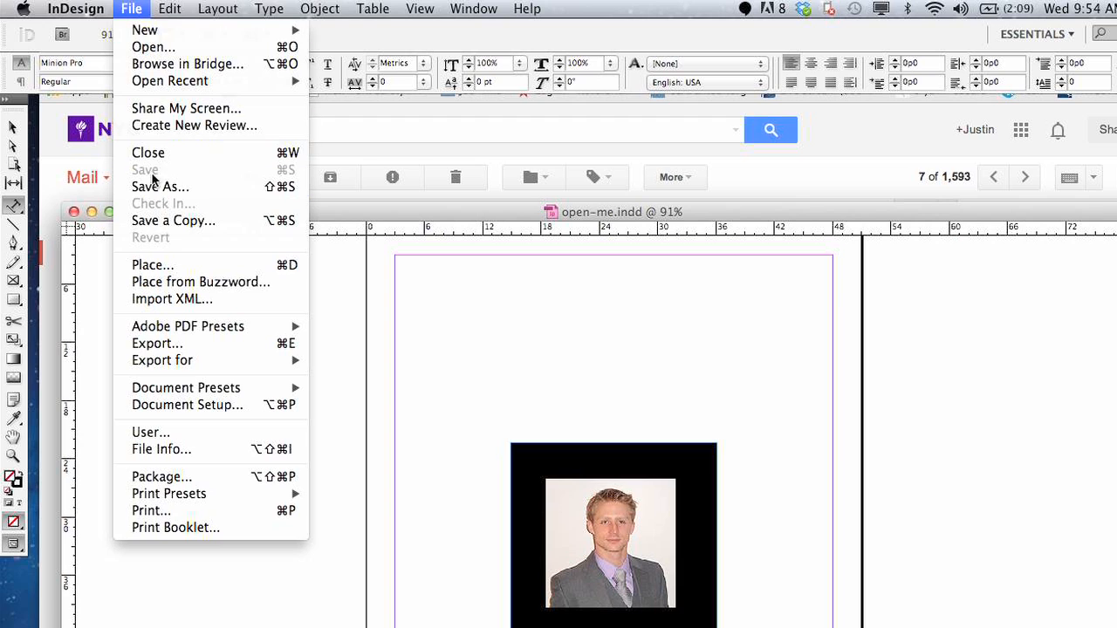
mouse_move(157, 343)
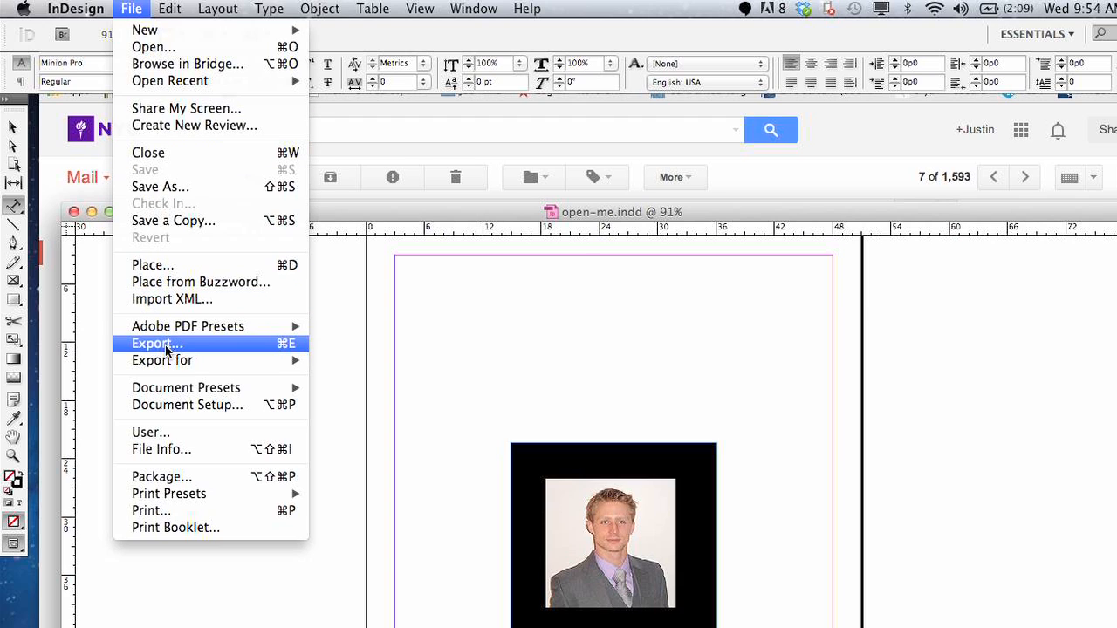
click(157, 344)
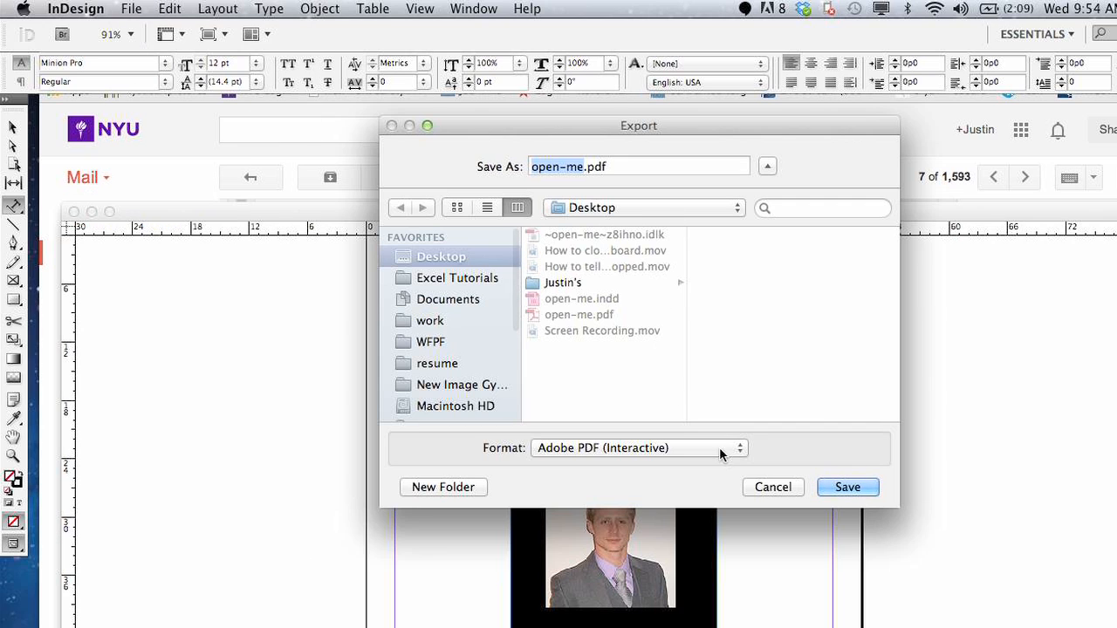
click(637, 447)
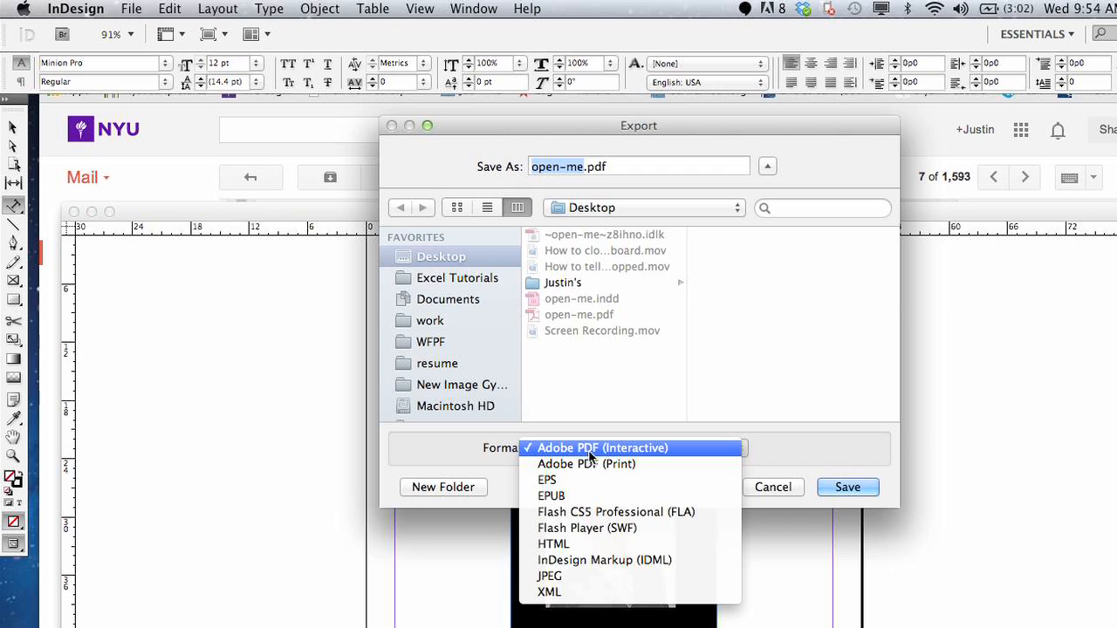
mouse_move(569, 456)
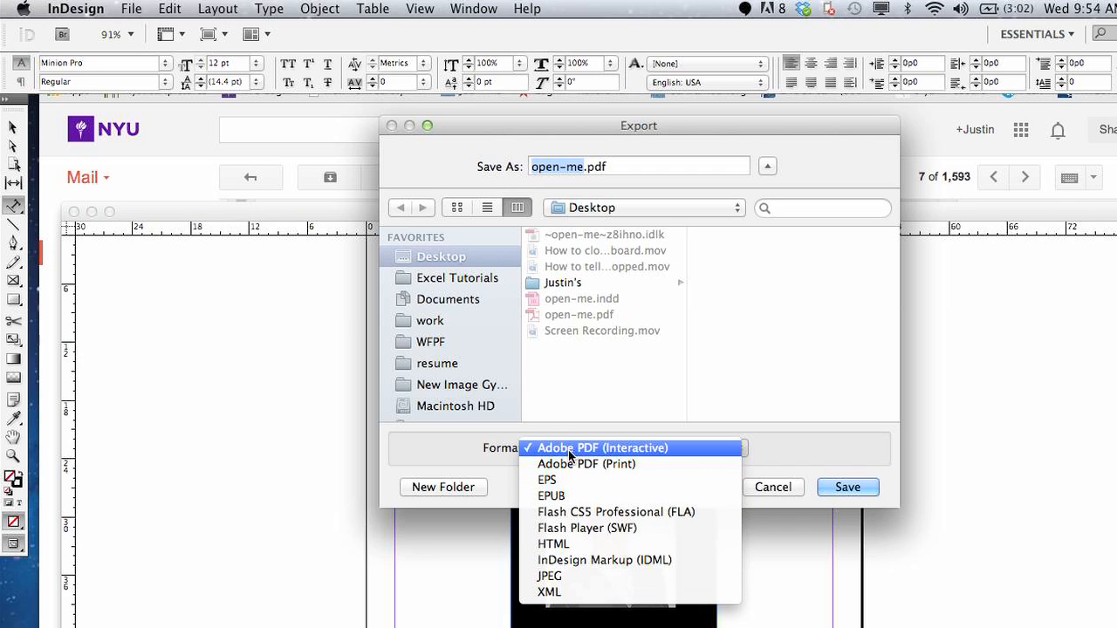
click(634, 447)
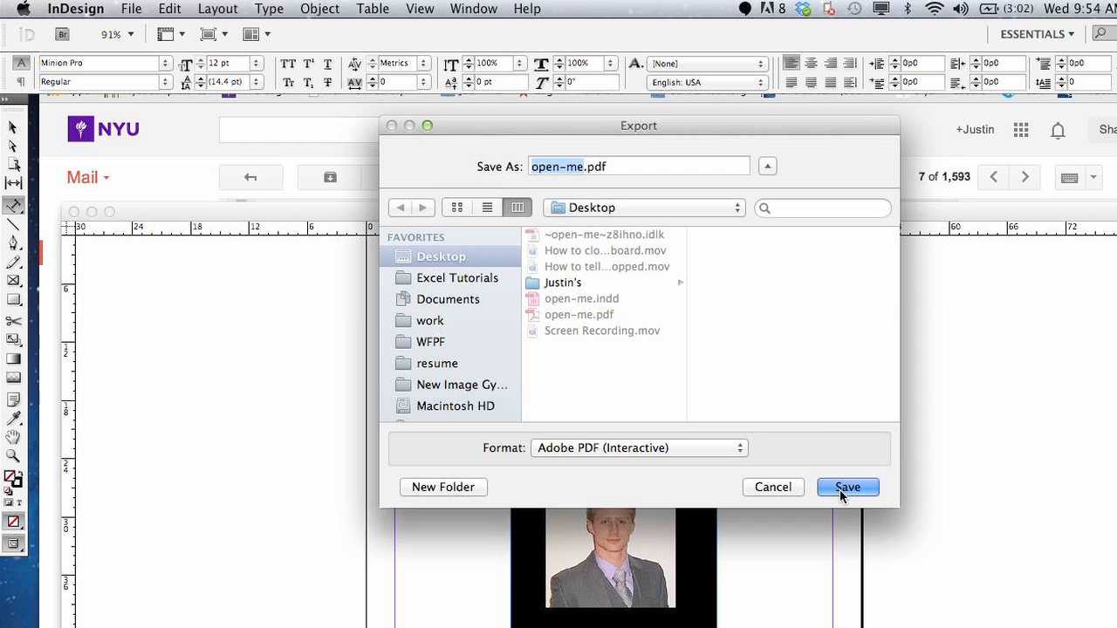
click(848, 487)
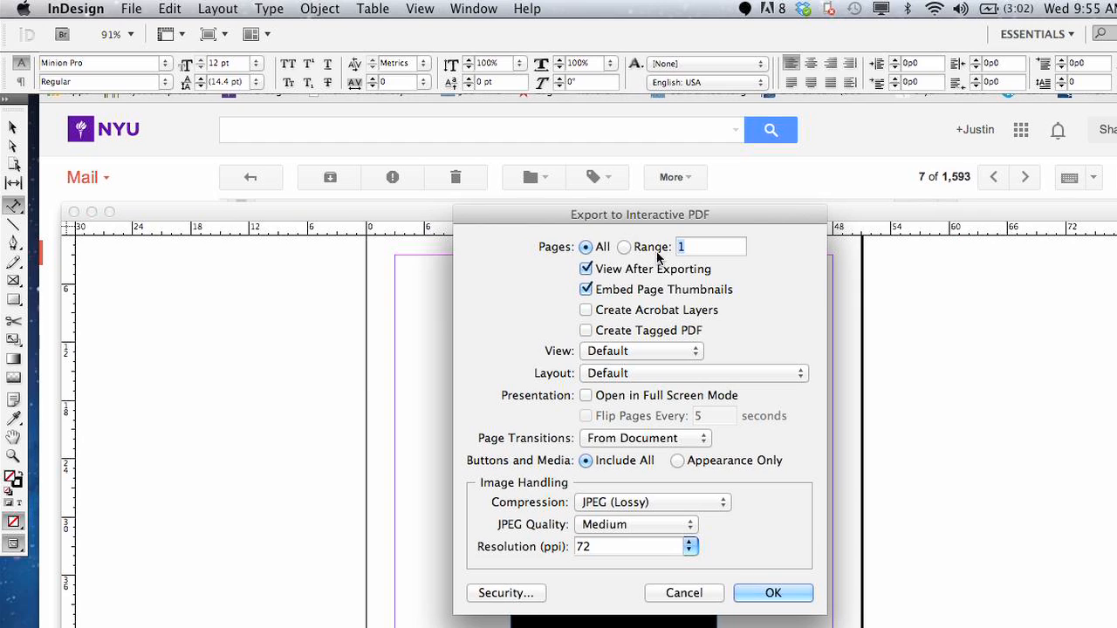
mouse_move(764, 286)
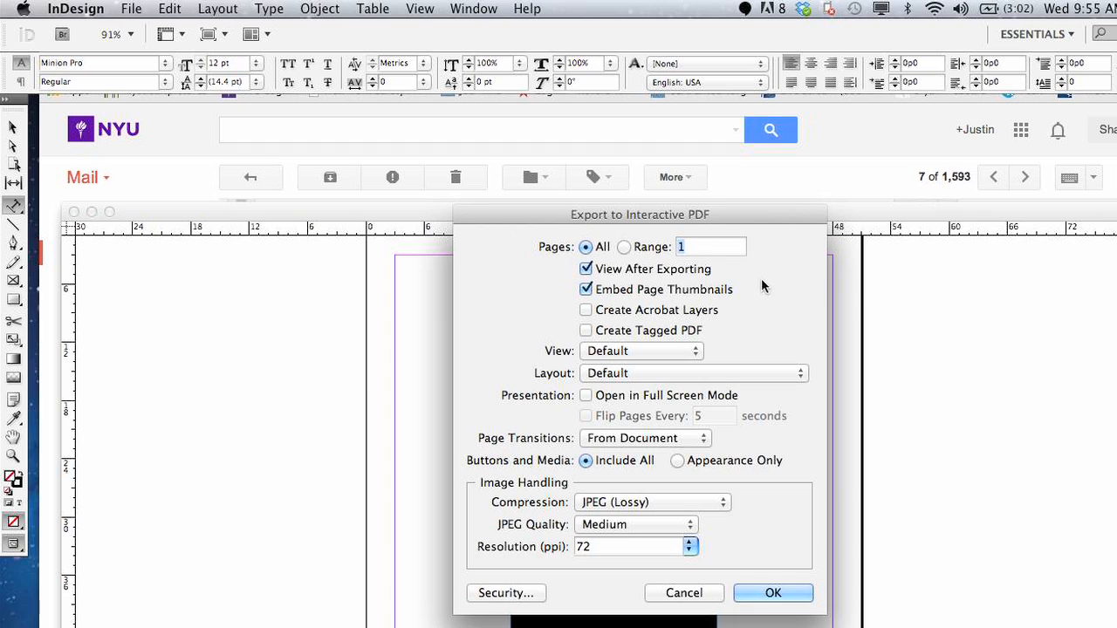
mouse_move(681, 241)
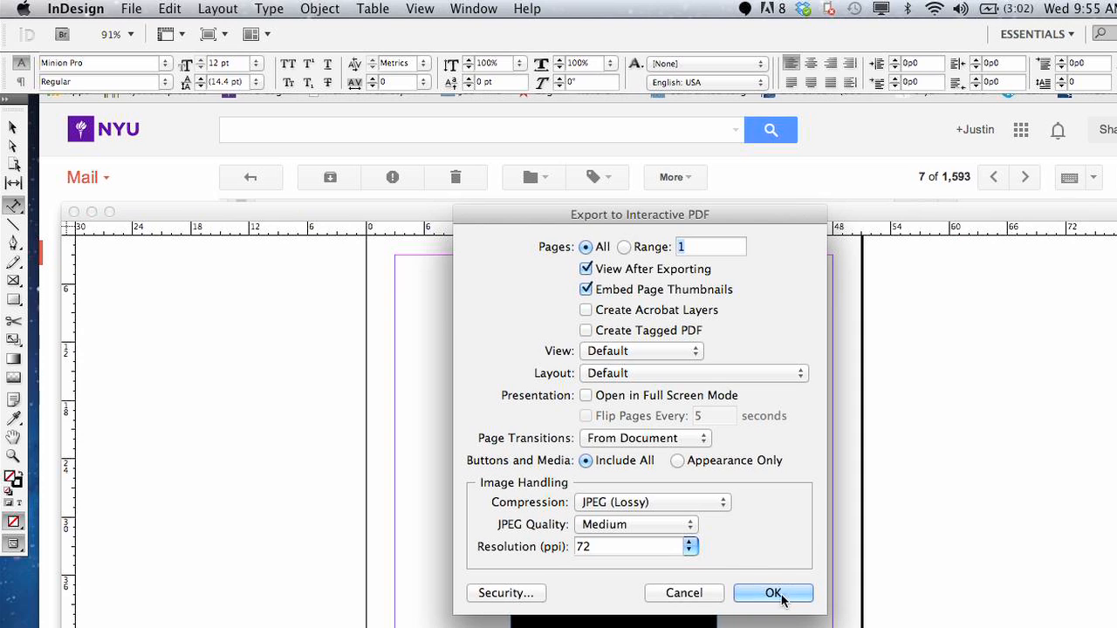
- Confirm the interactive PDF export with all pages and View After Exporting on
click(773, 593)
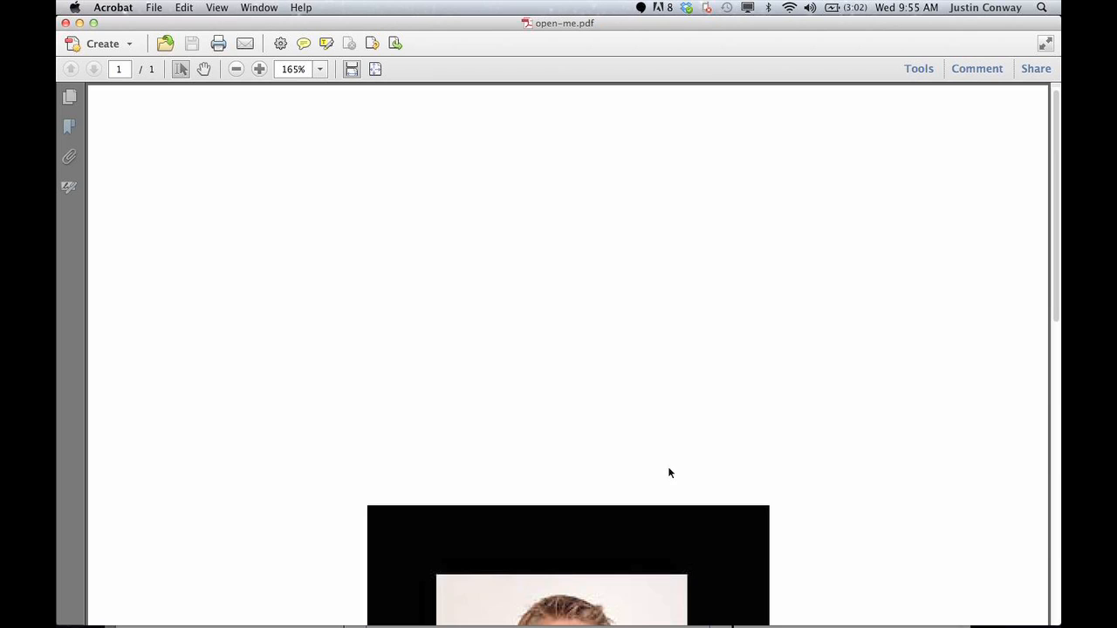
mouse_move(143, 112)
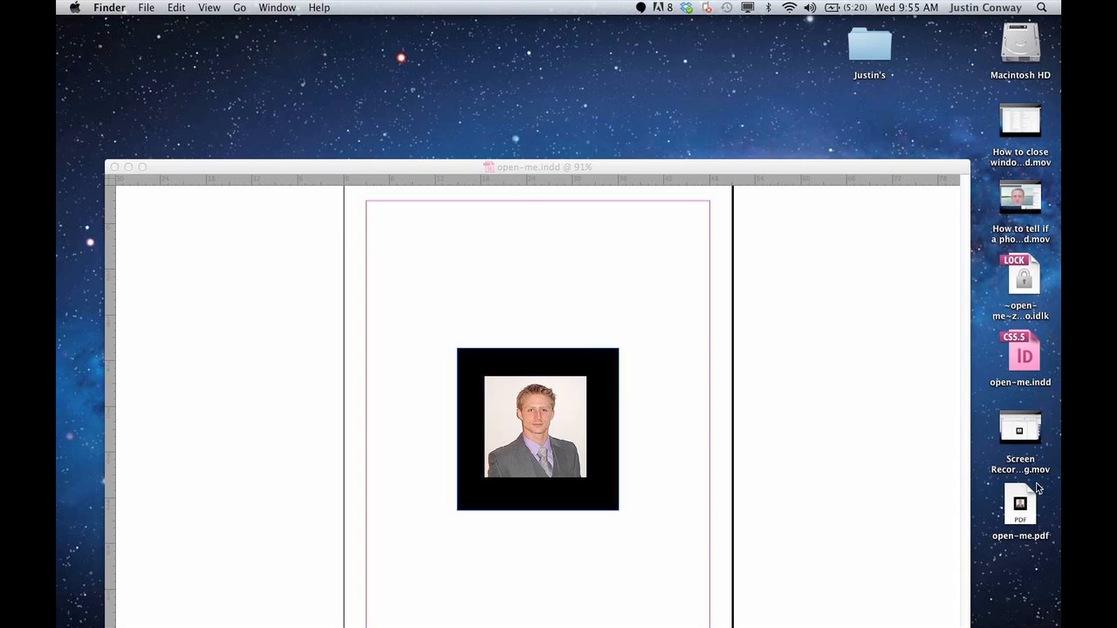
mouse_move(1026, 445)
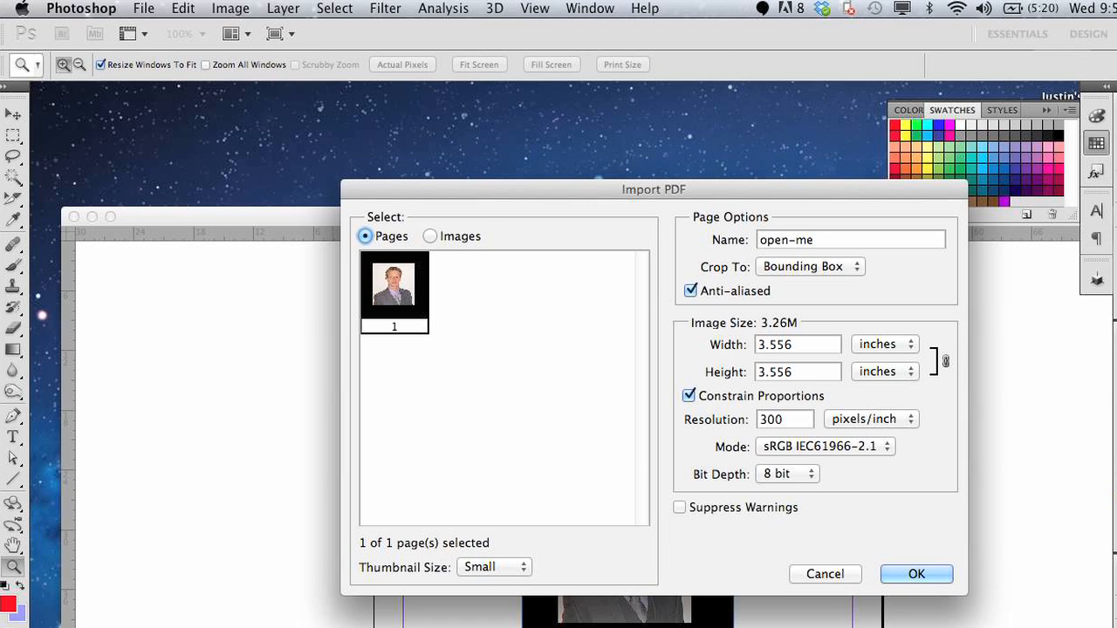
- Import page 1 of open-me.pdf into Photoshop as a 300 ppi image
click(916, 574)
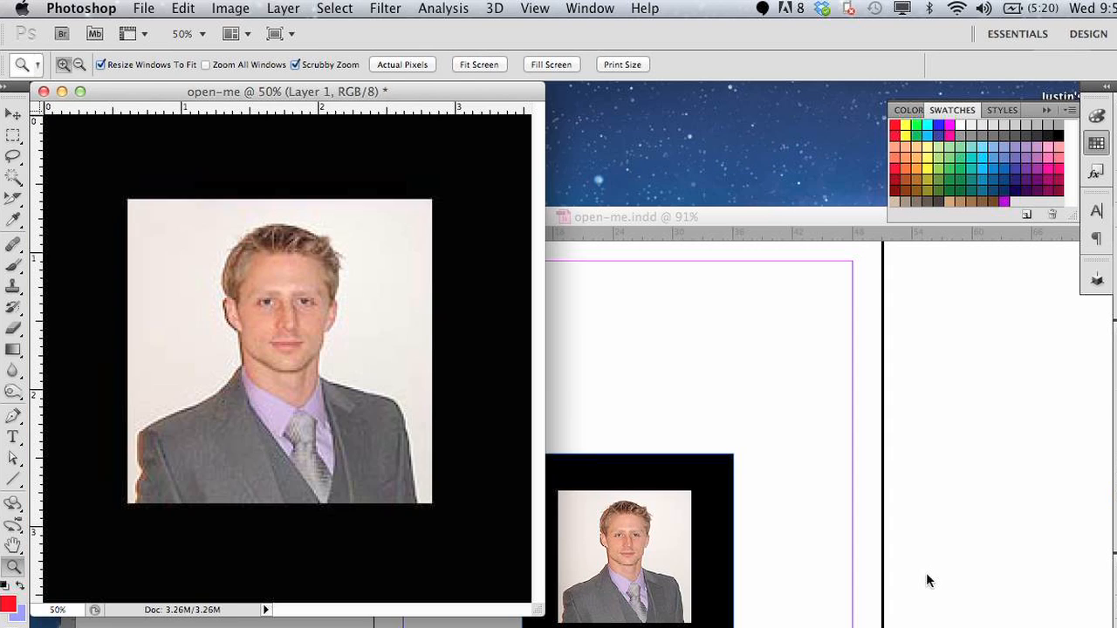